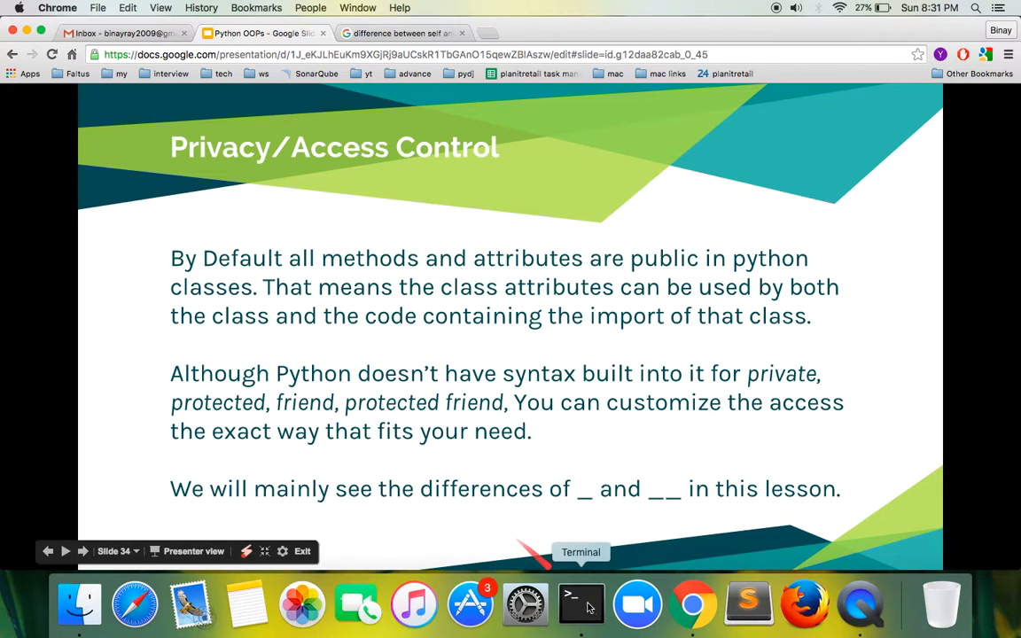
Define MyClass with name, _name and __name attributes and an __init__ that prints each.
{"action": "left_click", "coordinate": [581, 604]}
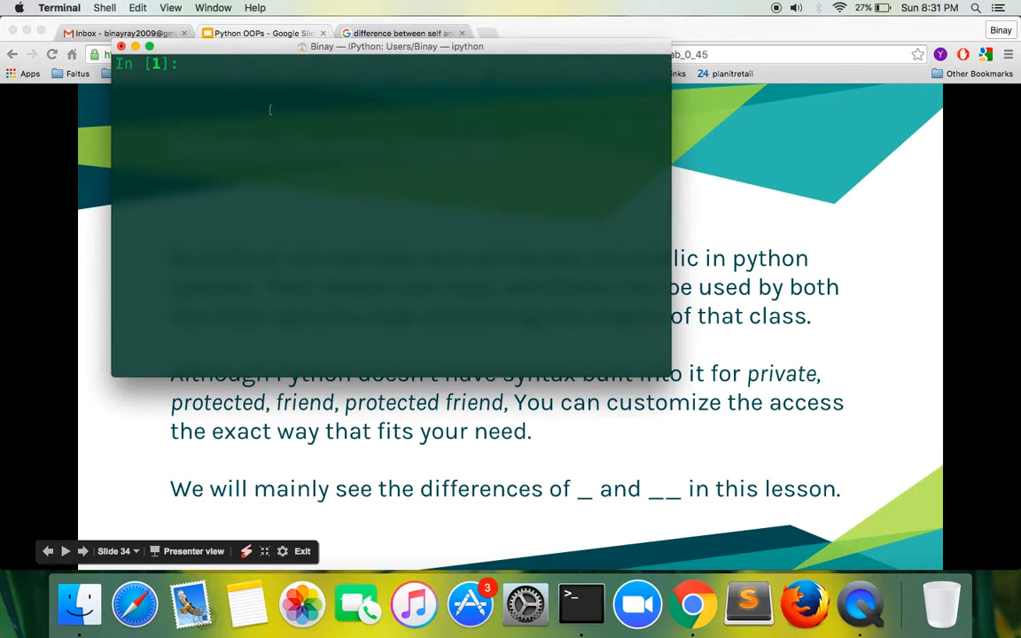
{"action": "type", "text": "MyClass.__name"}
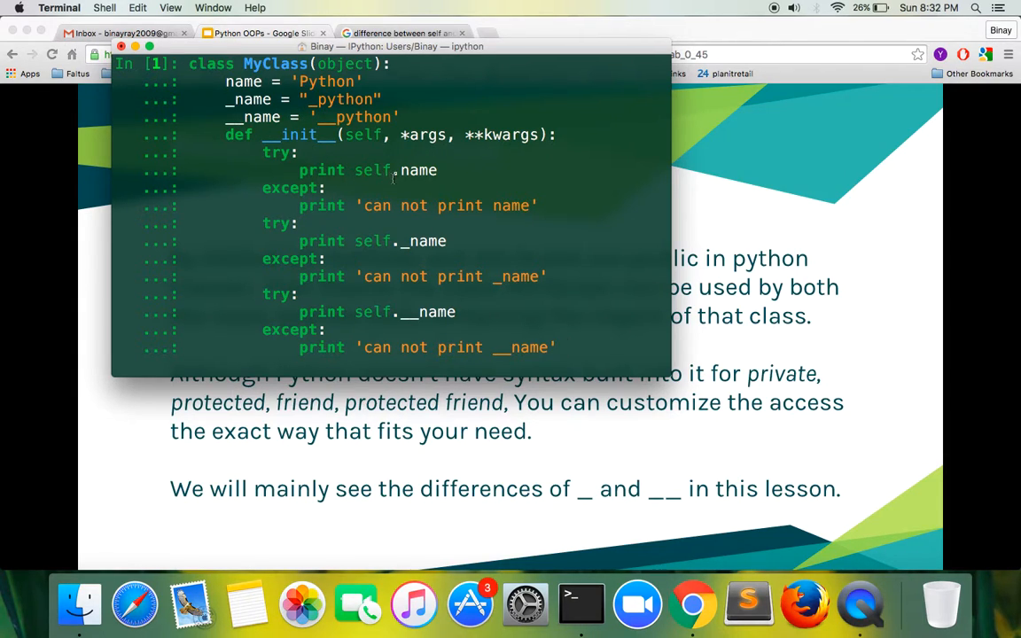
{"action": "mouse_move", "coordinate": [379, 210]}
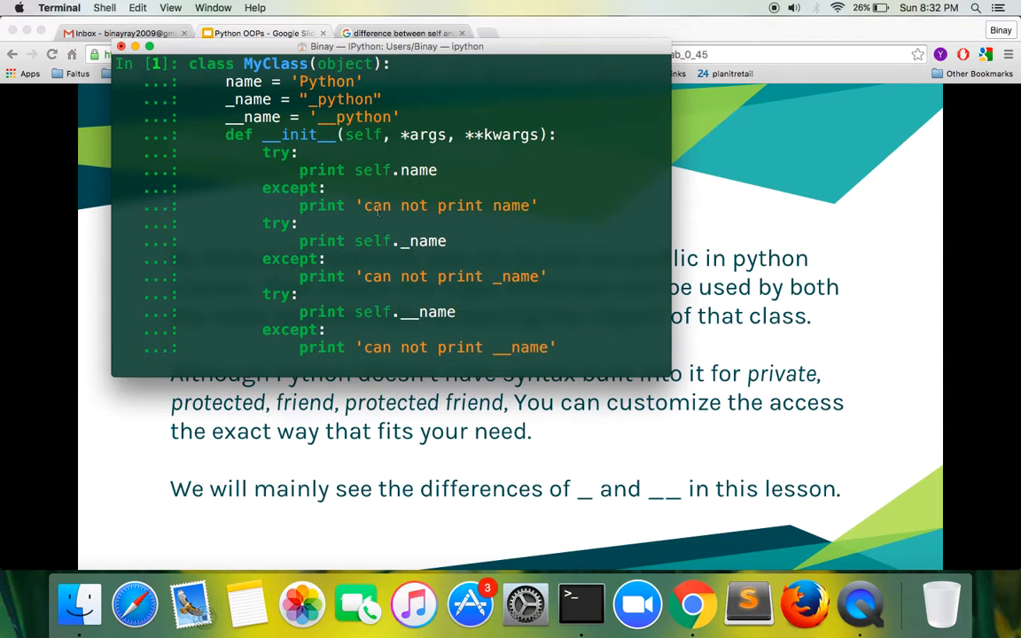
{"action": "mouse_move", "coordinate": [363, 209]}
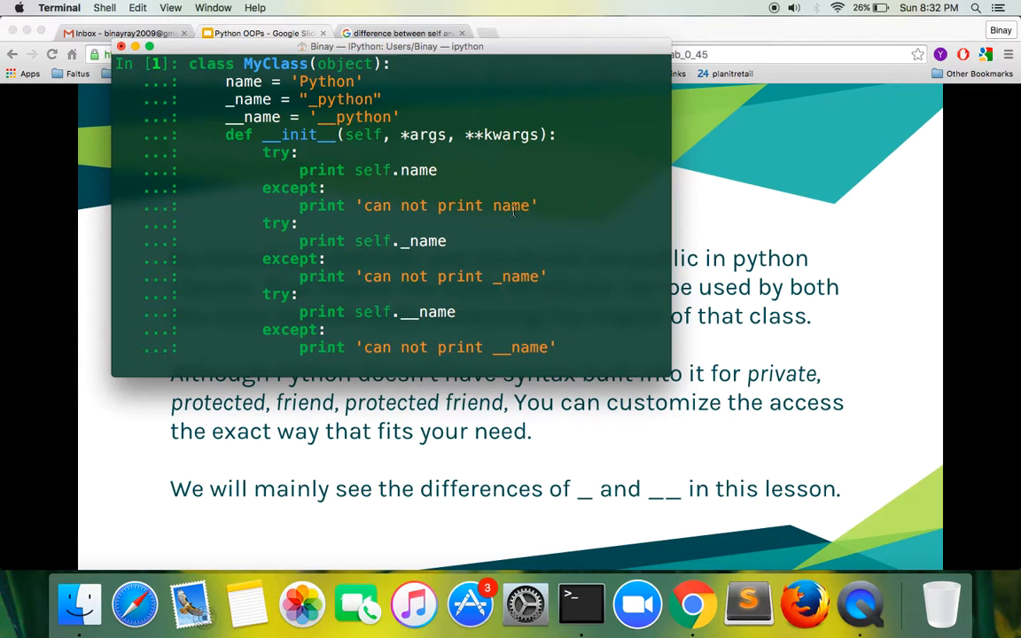
{"action": "mouse_move", "coordinate": [411, 241]}
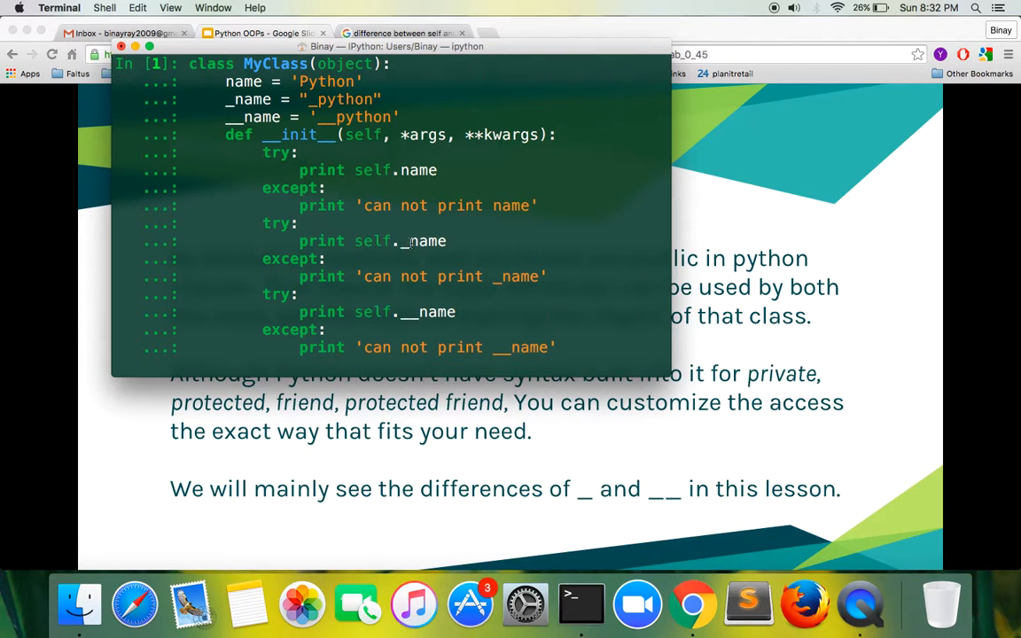
{"action": "mouse_move", "coordinate": [510, 286]}
{"action": "type", "text": "m"}
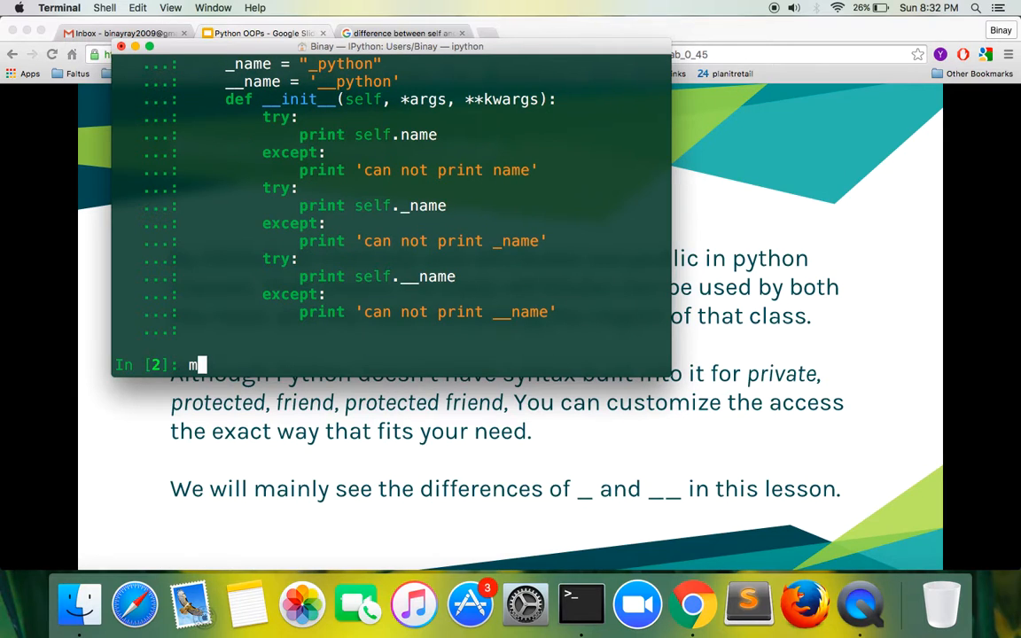
Create m = MyClass() and evaluate m.name and m._name, returning 'Python' and '_python'.
{"action": "type", "text": "= MyClass("}
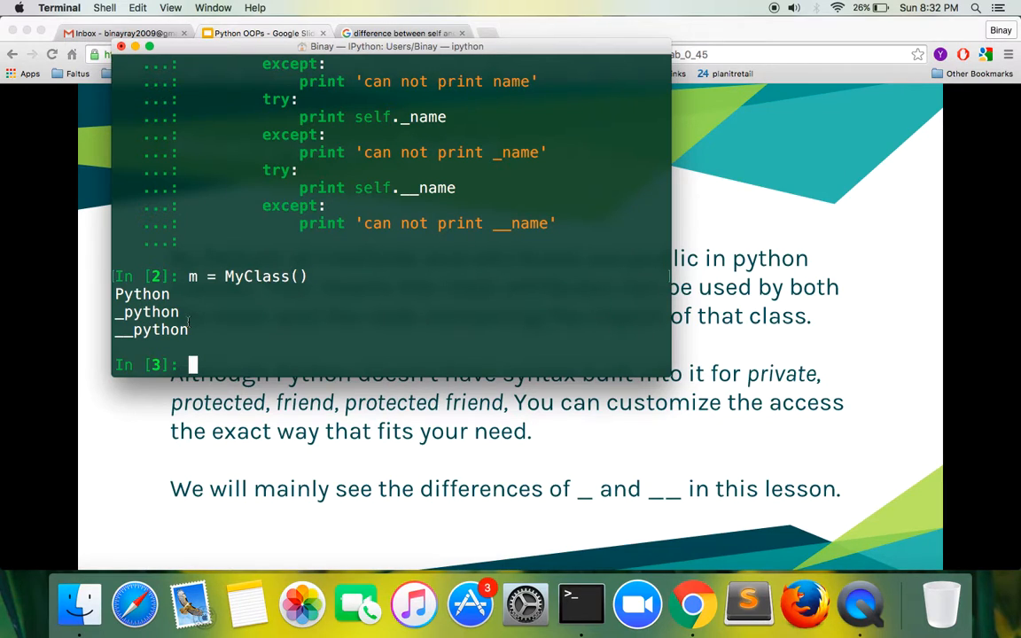
{"action": "type", "text": "m.name"}
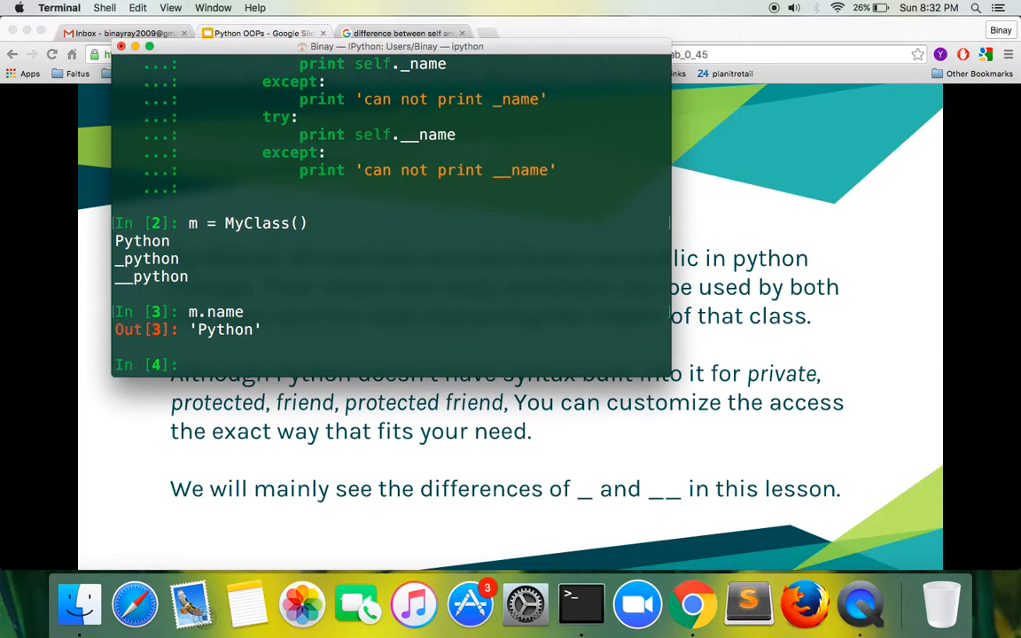
{"action": "type", "text": "m.name"}
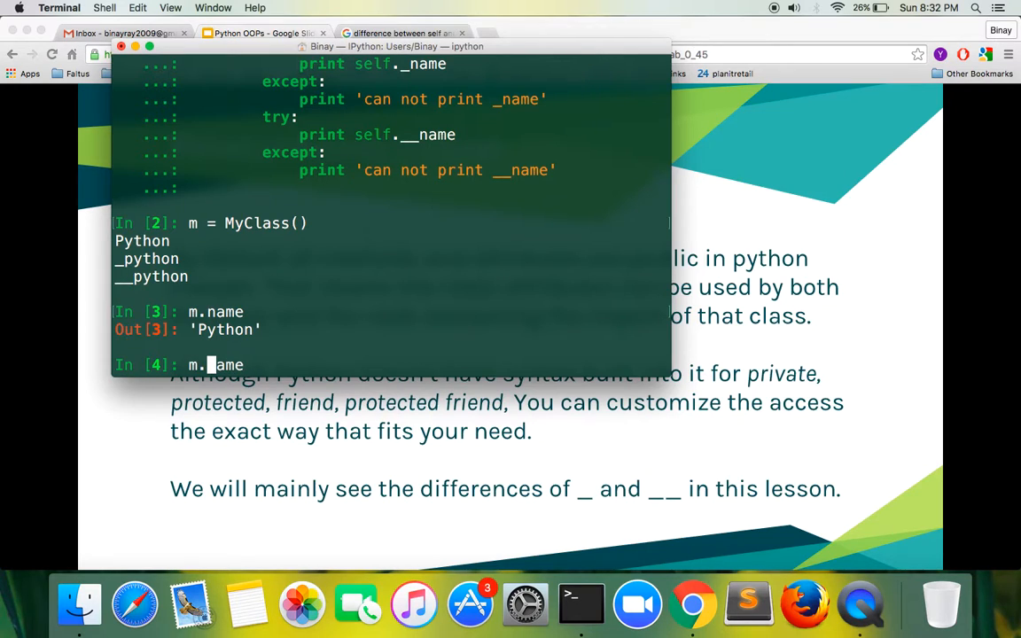
{"action": "type", "text": "_"}
{"action": "key", "text": "Return"}
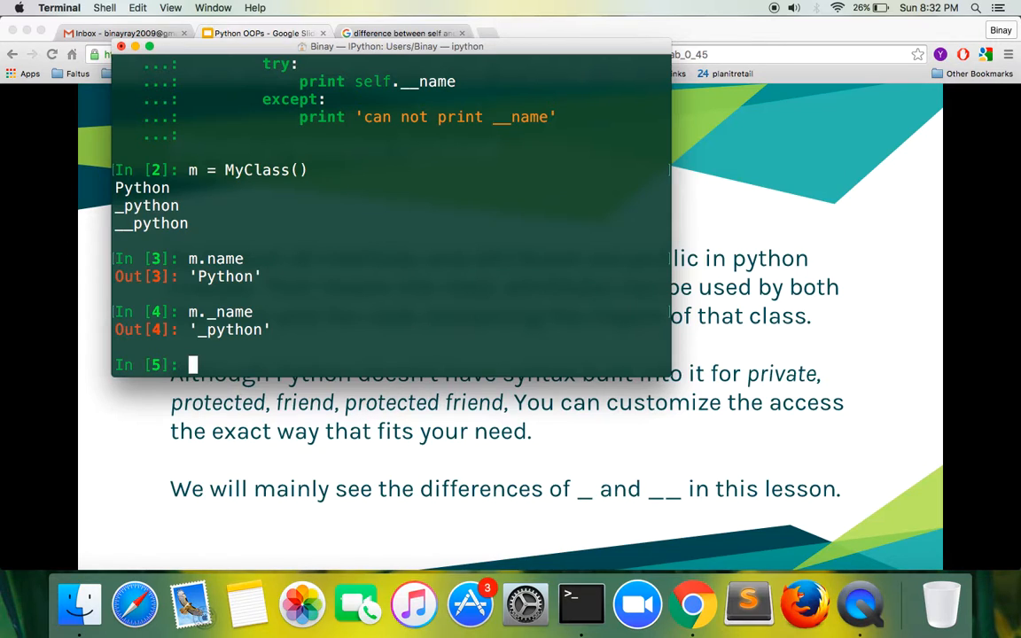
{"action": "type", "text": "m._name"}
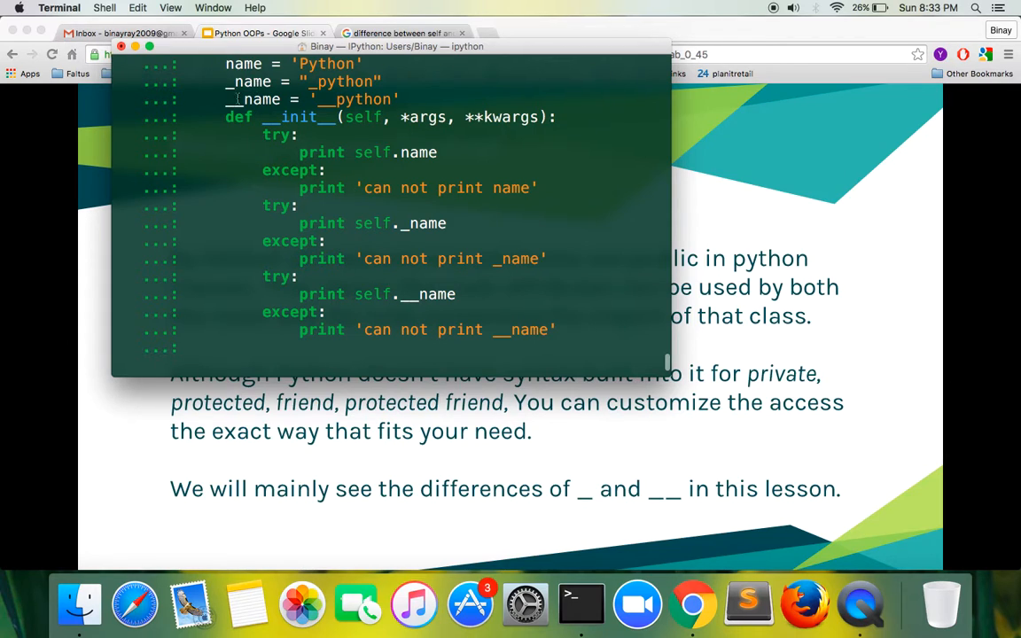
{"action": "mouse_move", "coordinate": [300, 287]}
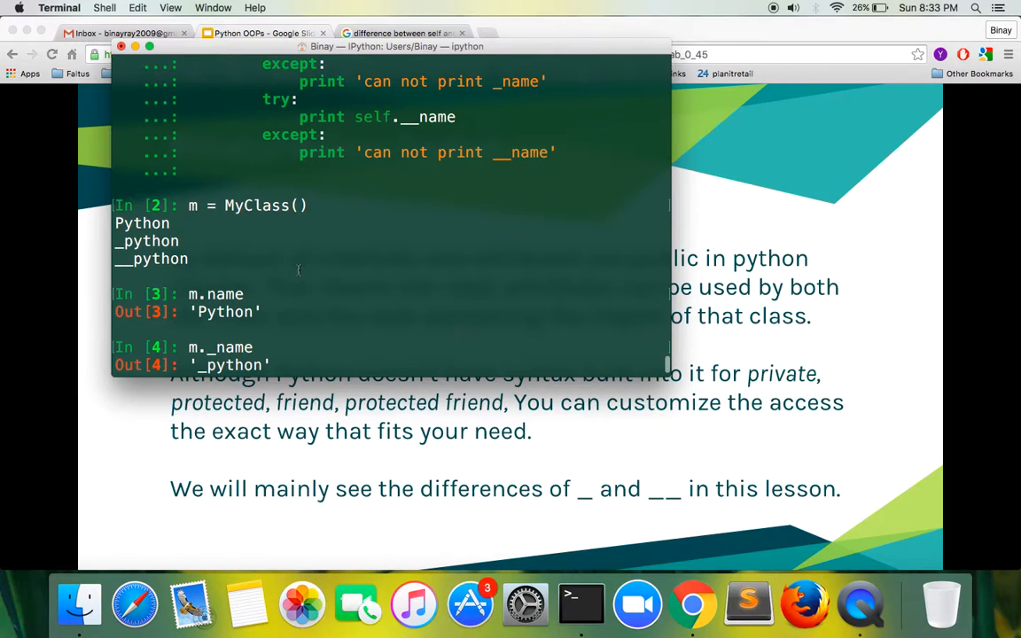
Evaluate m.__name and MyClass.__name, both raising AttributeError, then clear the terminal.
{"action": "key", "text": "Return"}
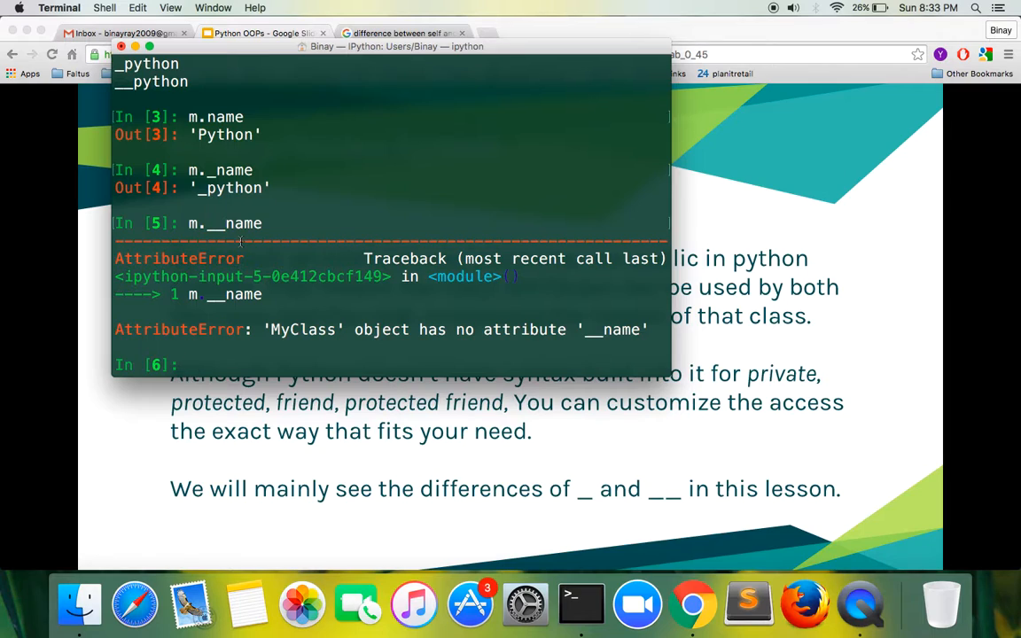
{"action": "type", "text": "MyClass"}
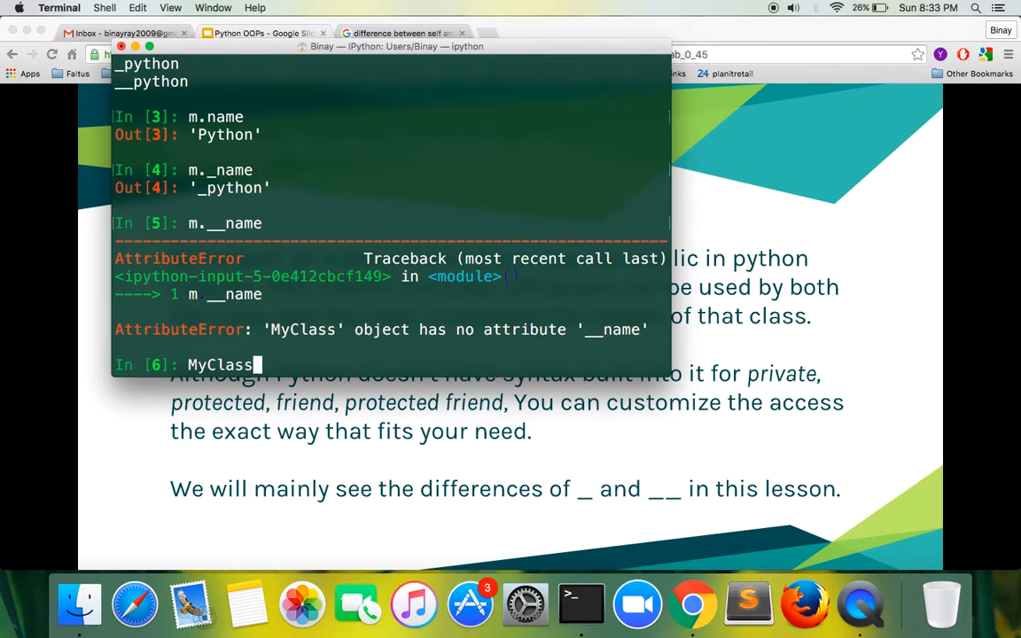
{"action": "type", "text": ".__name"}
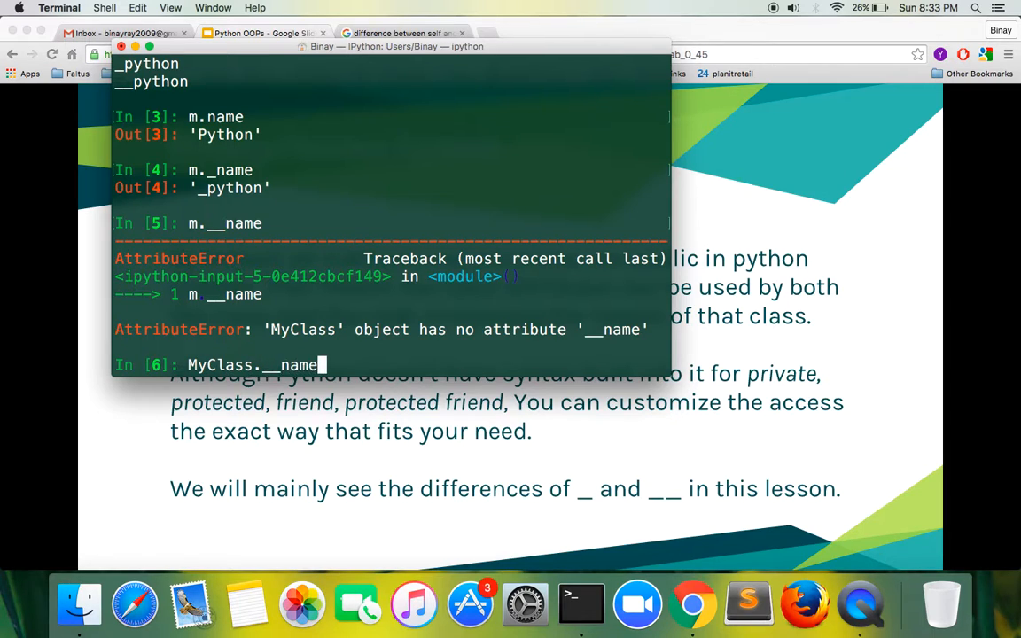
{"action": "key", "text": "Return"}
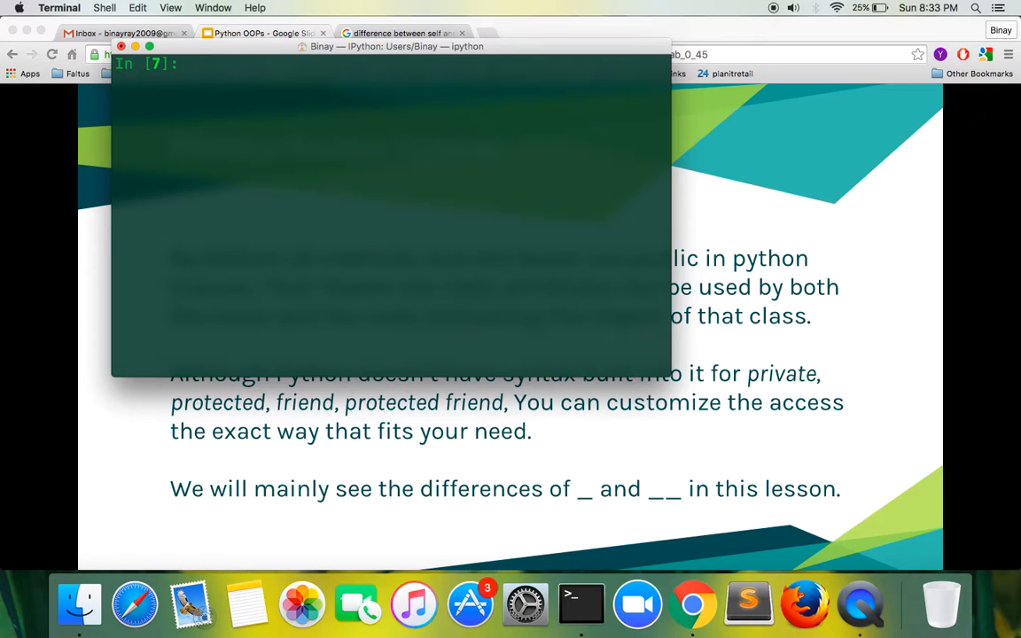
Define NewClass(MyClass) with pass and create n = NewClass(), printing Python, _python and __python.
{"action": "type", "text": "class"}
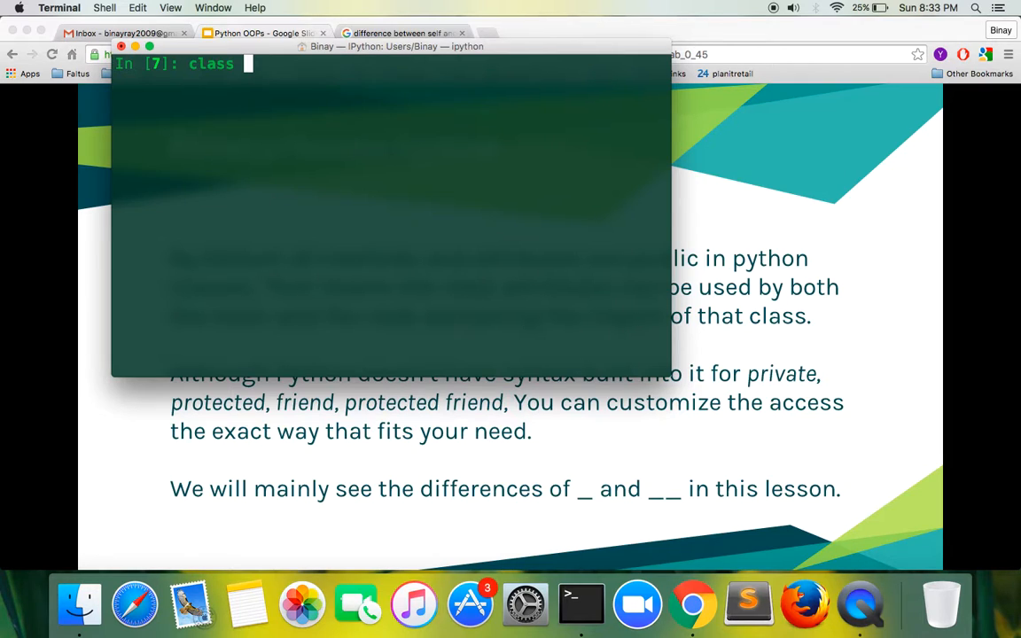
{"action": "type", "text": "New"}
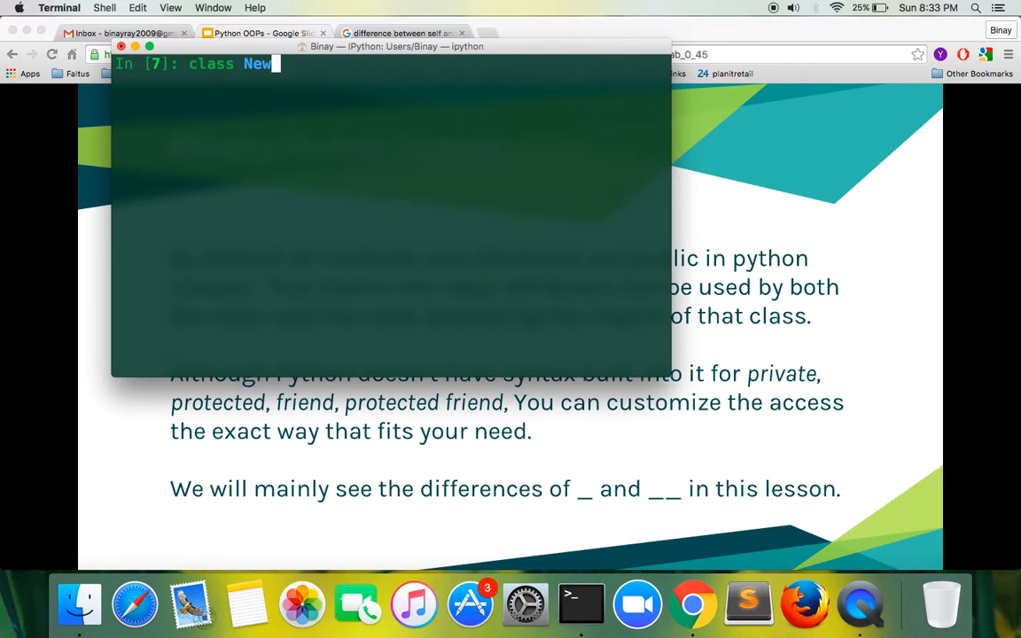
{"action": "type", "text": "Class()"}
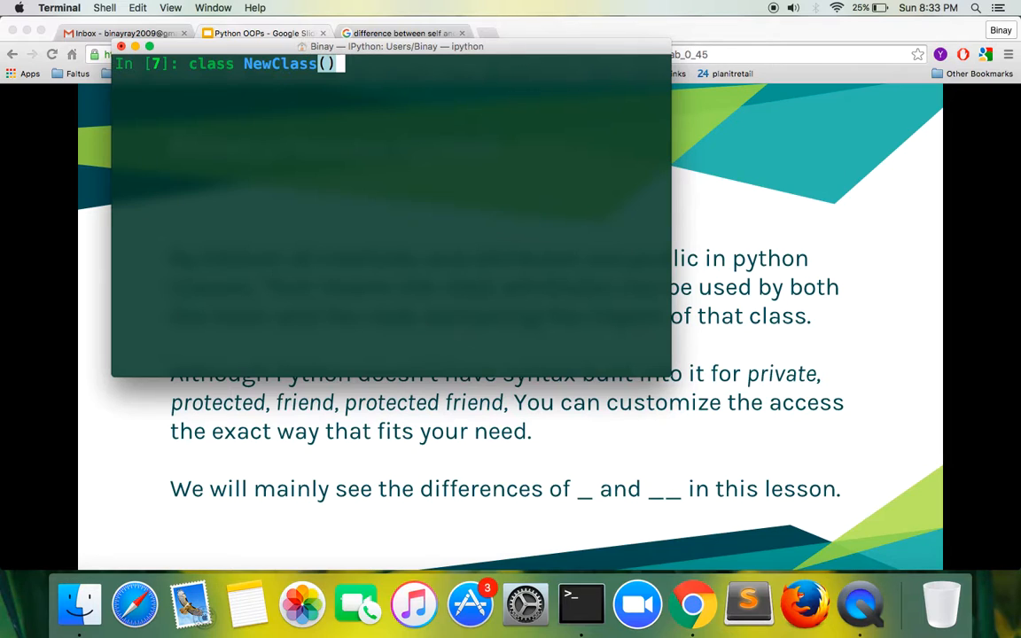
{"action": "type", "text": "MyClass"}
{"action": "type", "text": "pass"}
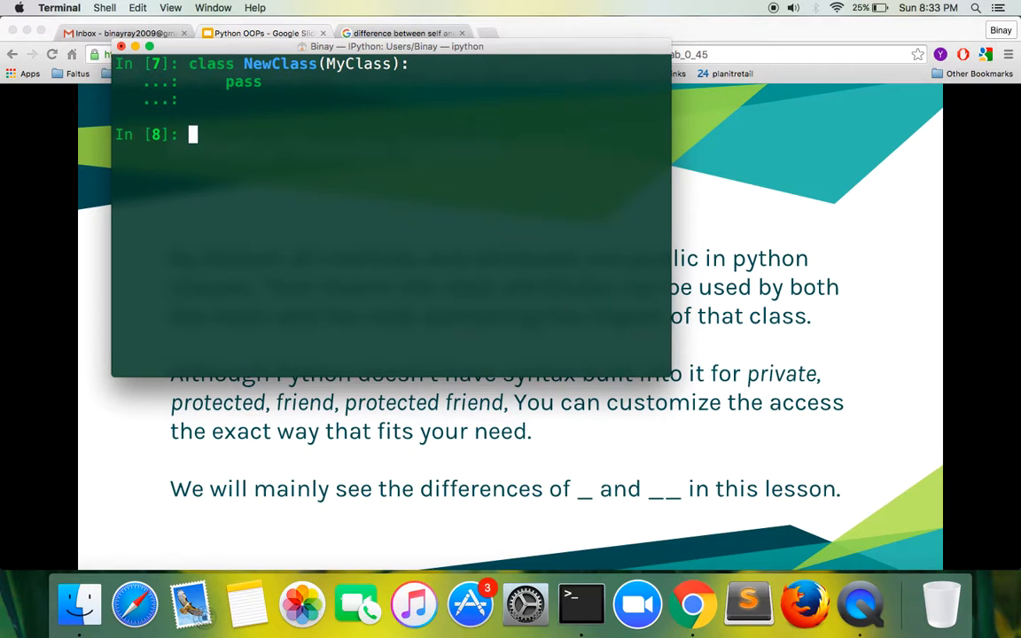
{"action": "type", "text": "n = N"}
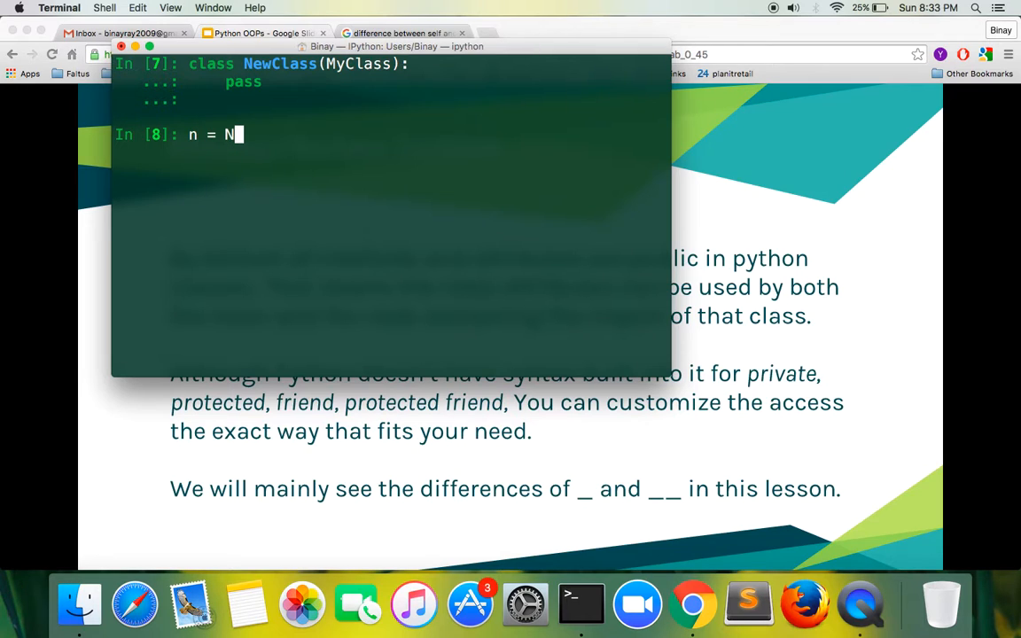
{"action": "type", "text": "ewClass()"}
{"action": "type", "text": "n"}
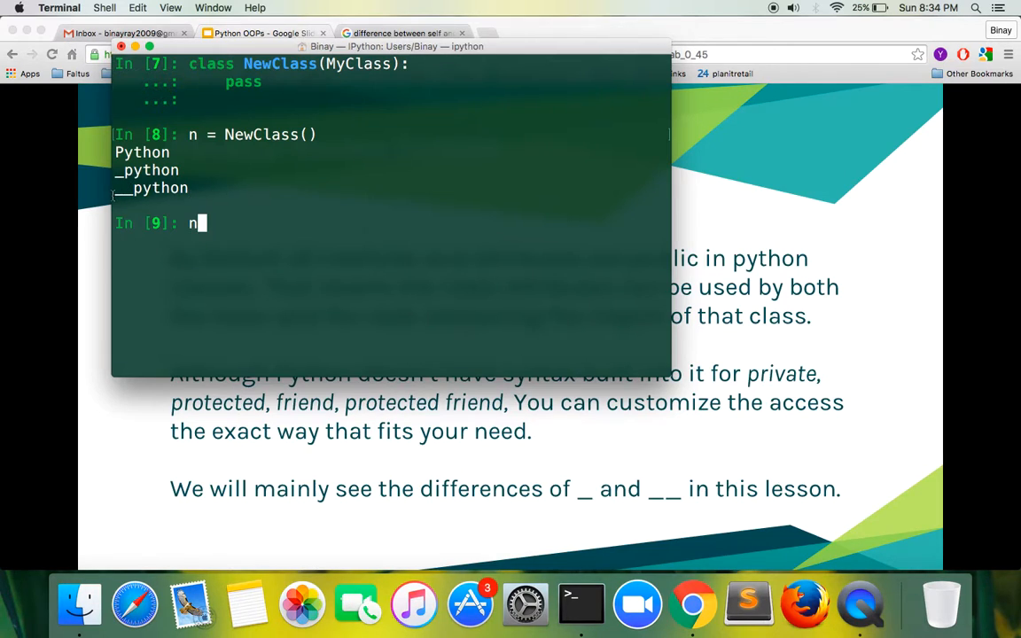
{"action": "double_click", "coordinate": [150, 187]}
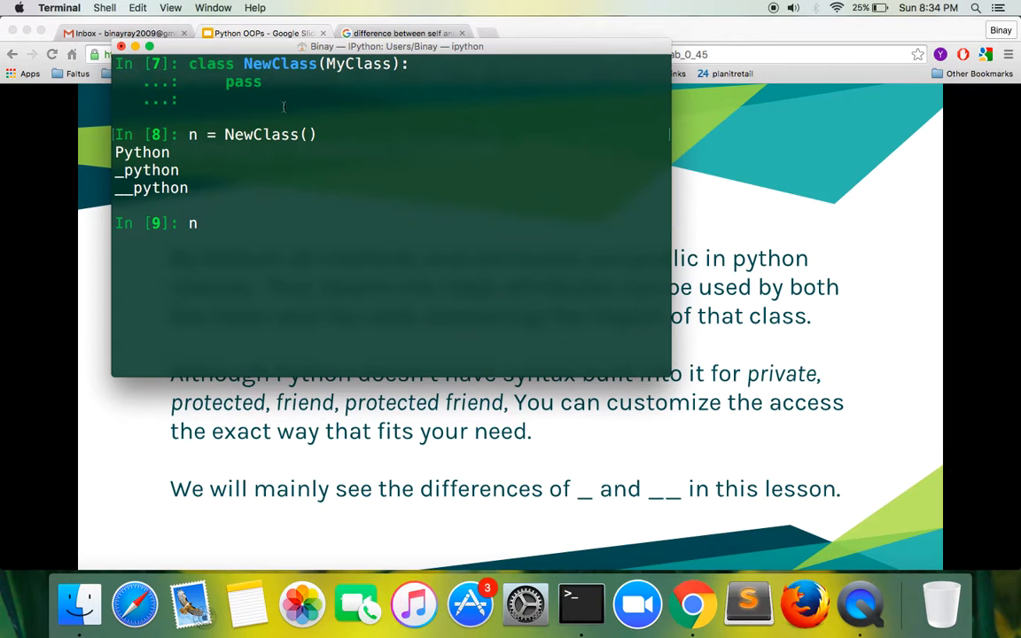
{"action": "mouse_move", "coordinate": [251, 139]}
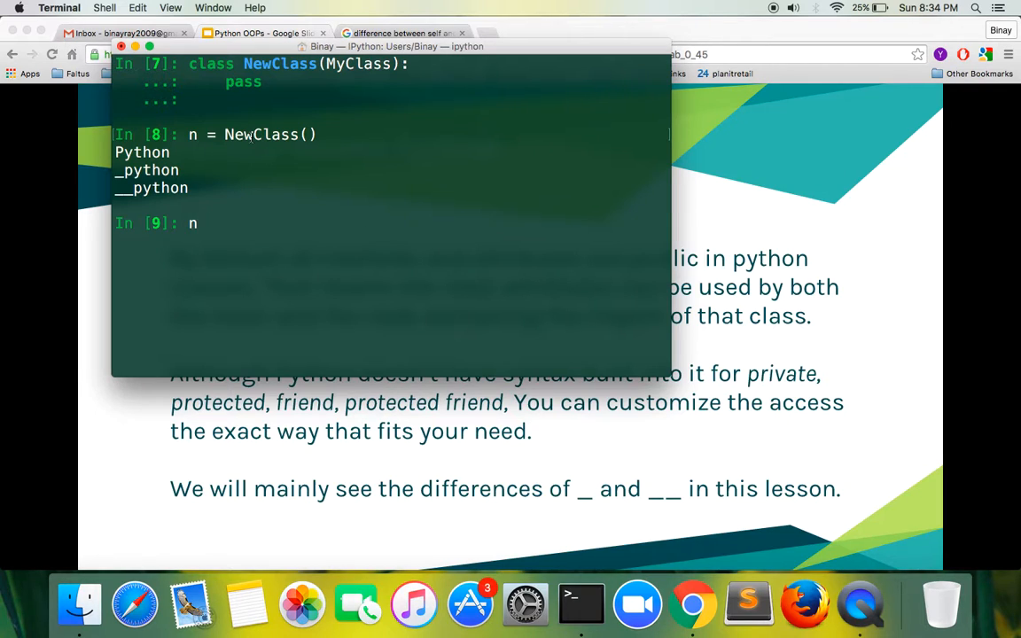
Evaluate n.name, n._name and n.__name, where __name raises AttributeError, and highlight __name and _name.
{"action": "type", "text": ".name"}
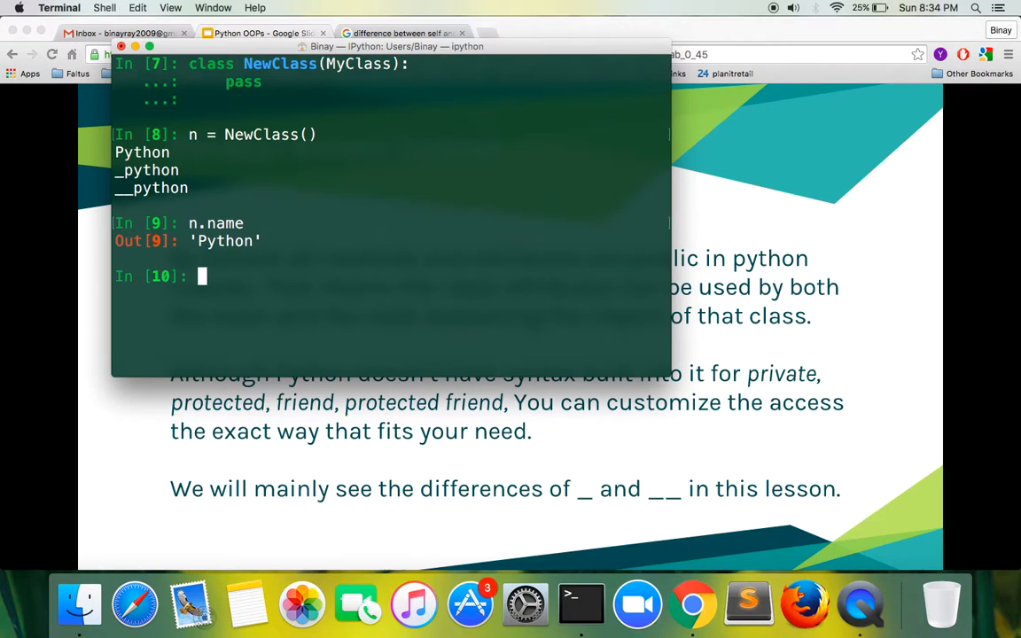
{"action": "type", "text": "n._name"}
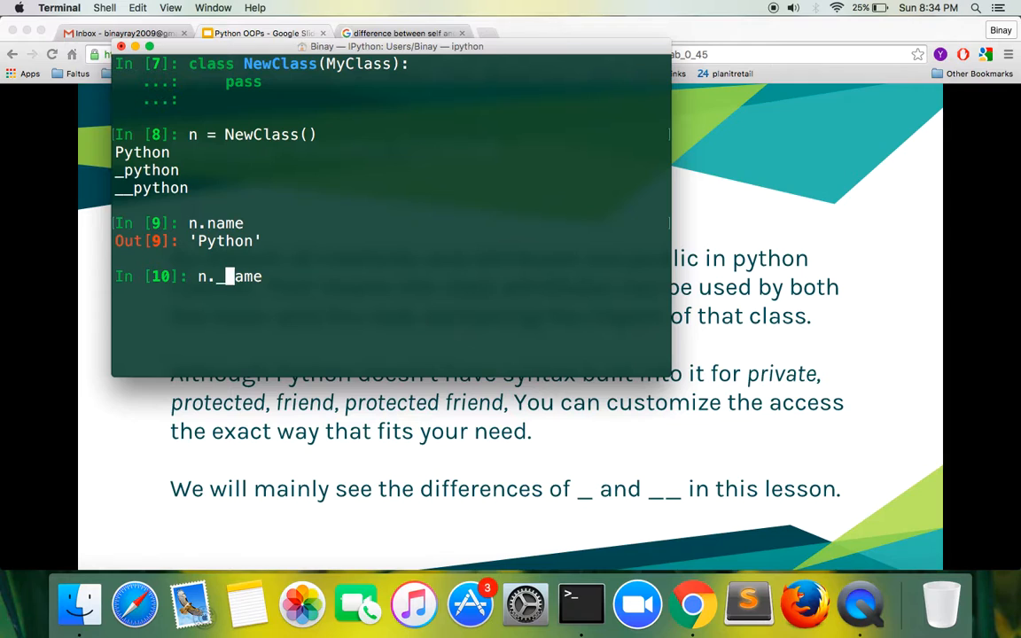
{"action": "key", "text": "Return"}
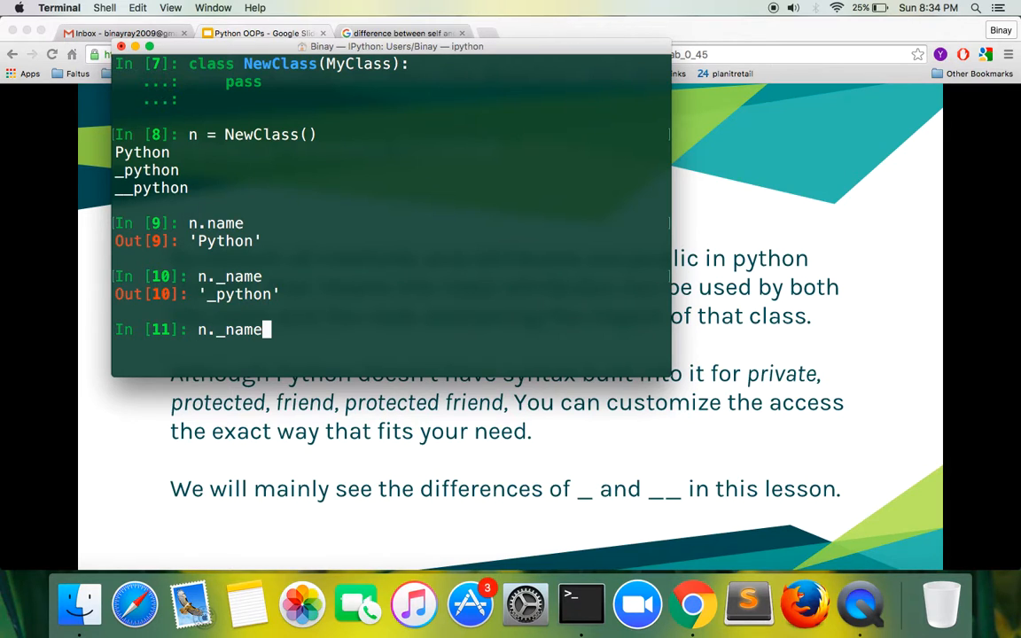
{"action": "type", "text": "_"}
{"action": "key", "text": "Return"}
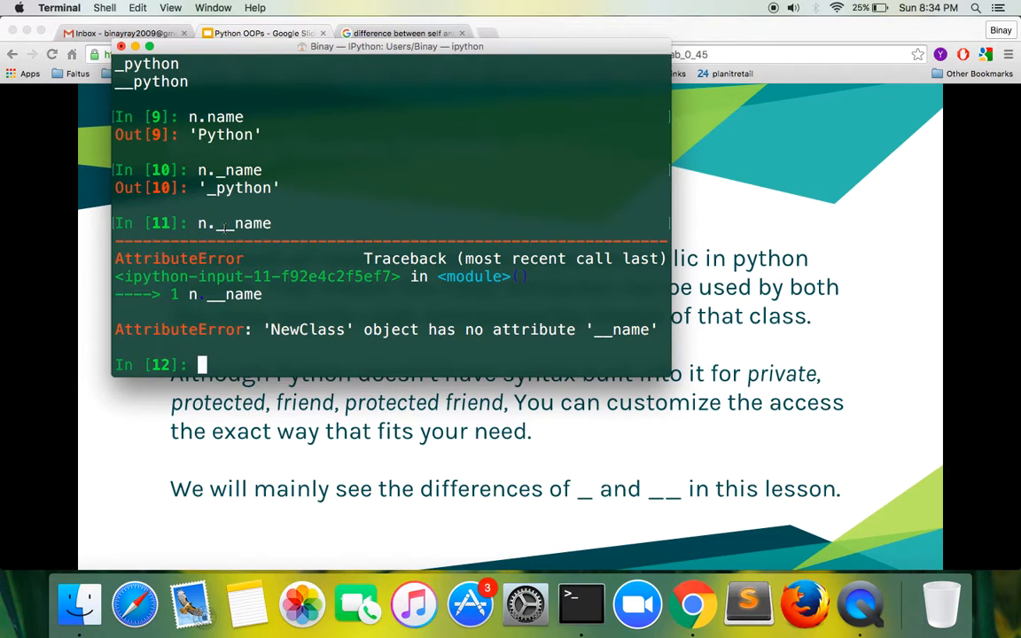
{"action": "double_click", "coordinate": [244, 223]}
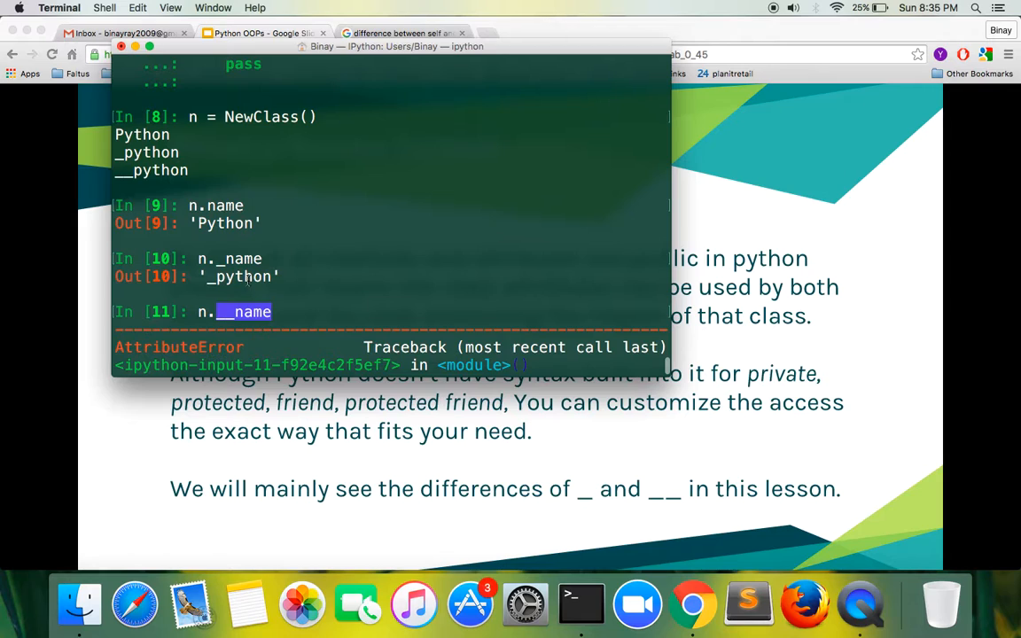
{"action": "double_click", "coordinate": [237, 258]}
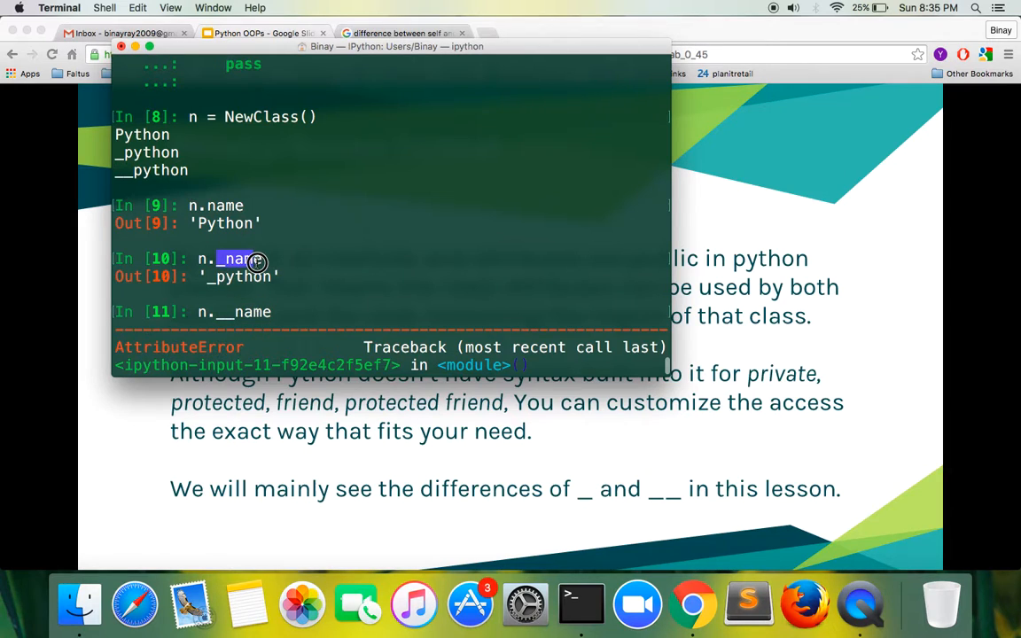